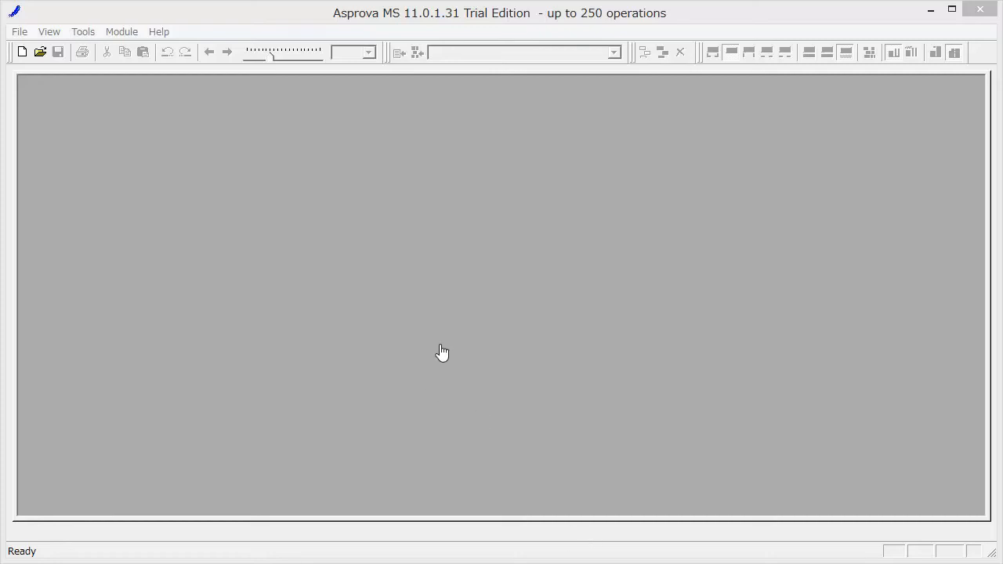
pyautogui.moveTo(281, 286)
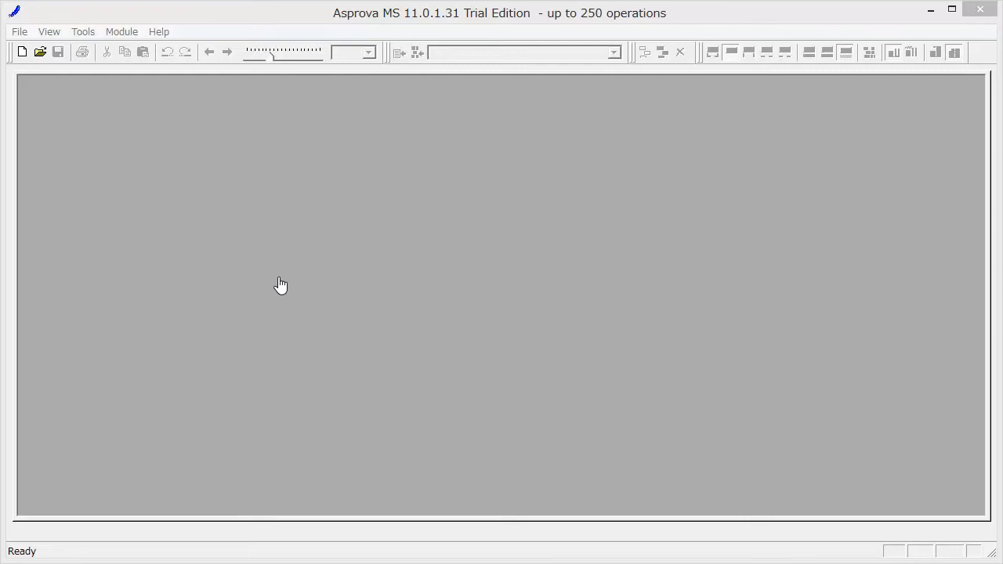
pyautogui.moveTo(270, 278)
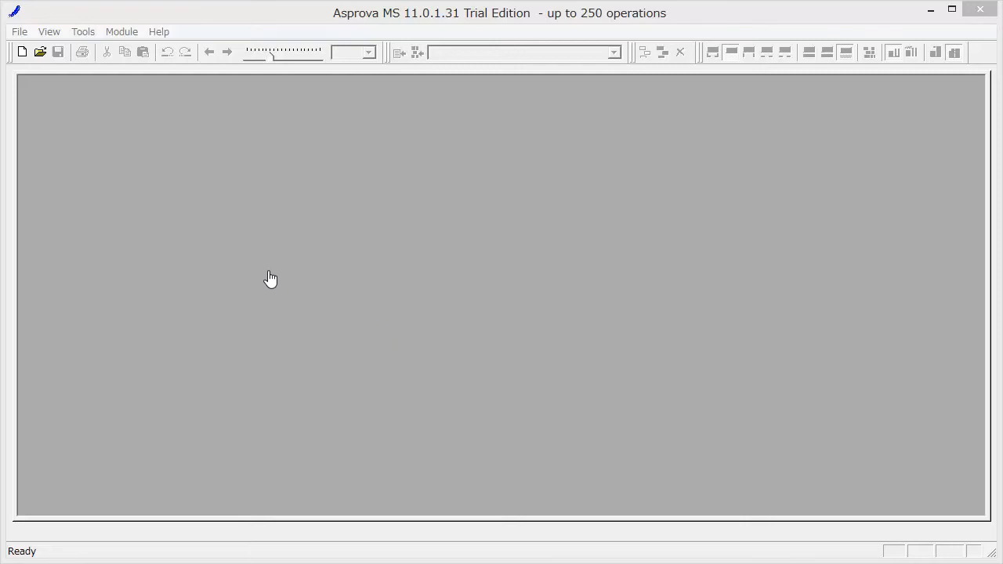
pyautogui.moveTo(22, 54)
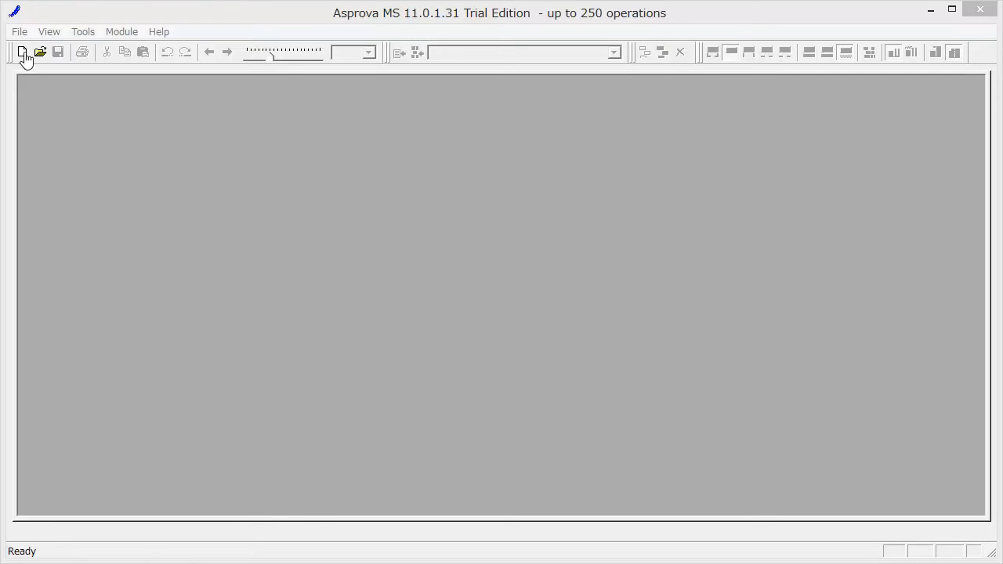
# Create a new project, switch the workspace operation mode, hide style tabs, and close the Gantt windows.
pyautogui.click(19, 51)
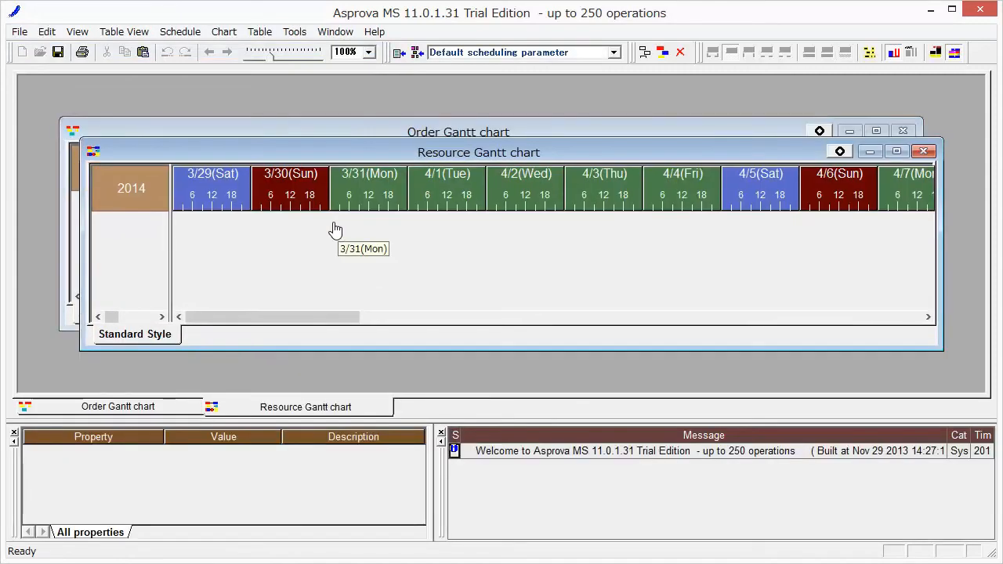
pyautogui.click(76, 31)
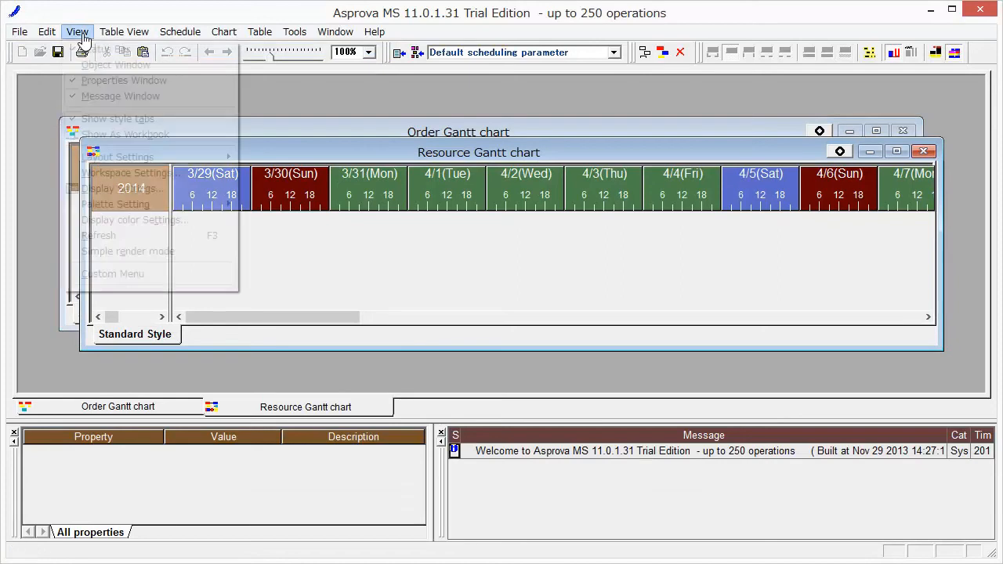
pyautogui.click(124, 173)
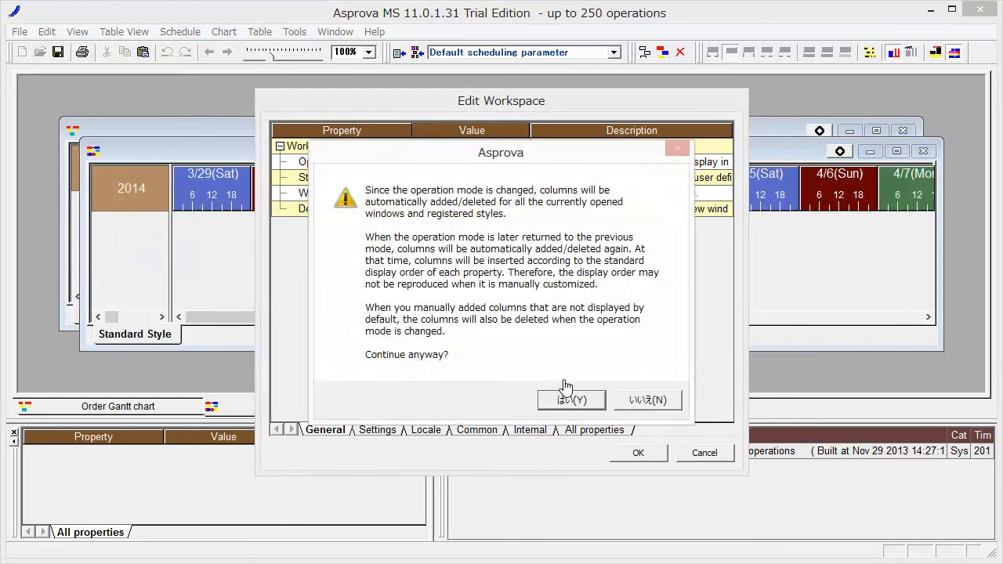
pyautogui.click(572, 401)
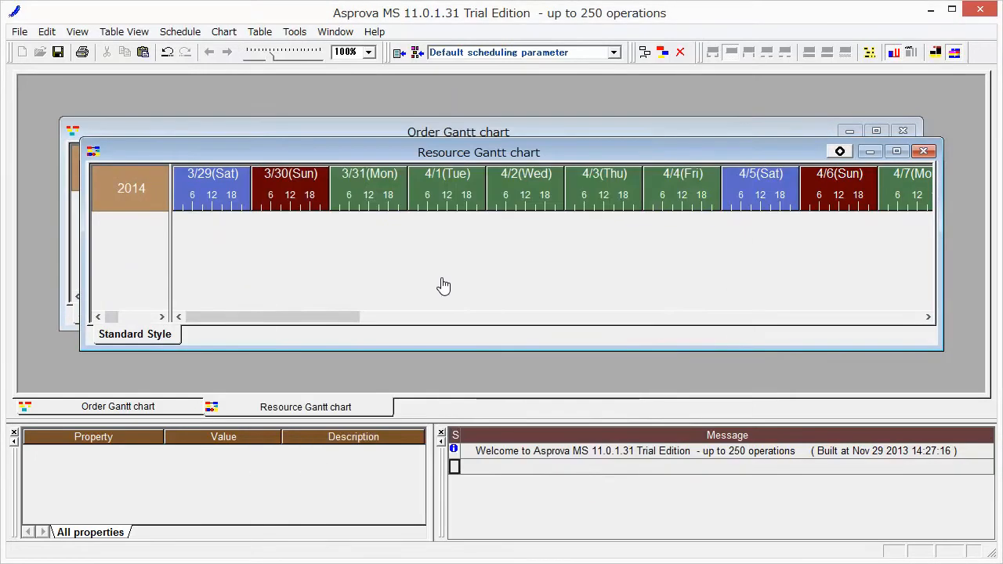
pyautogui.click(76, 31)
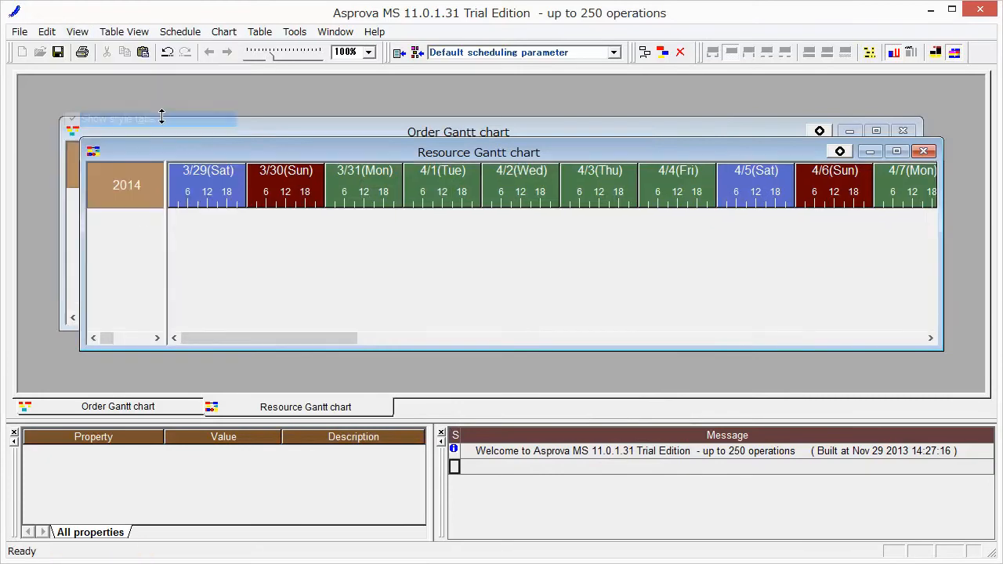
pyautogui.click(335, 31)
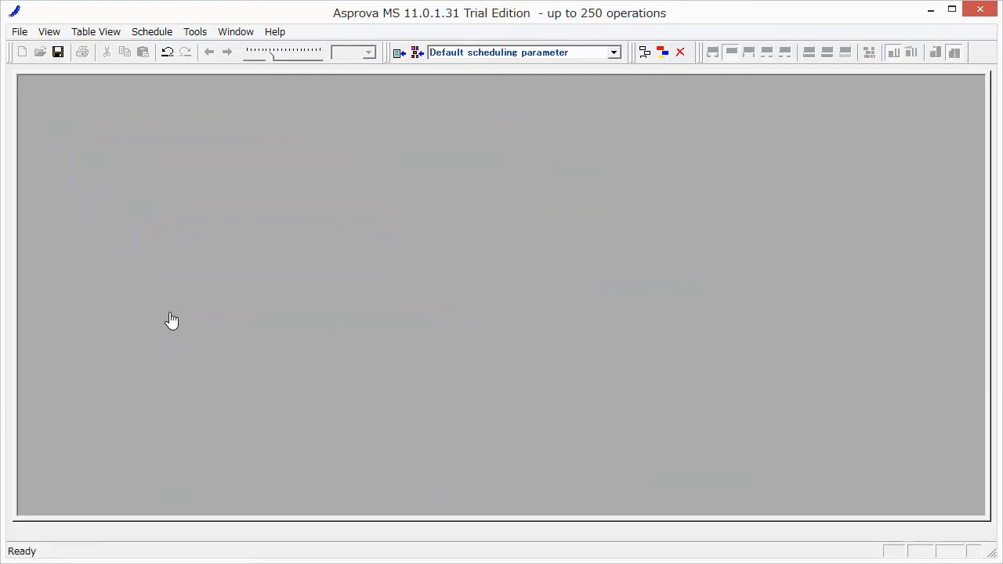
pyautogui.moveTo(176, 207)
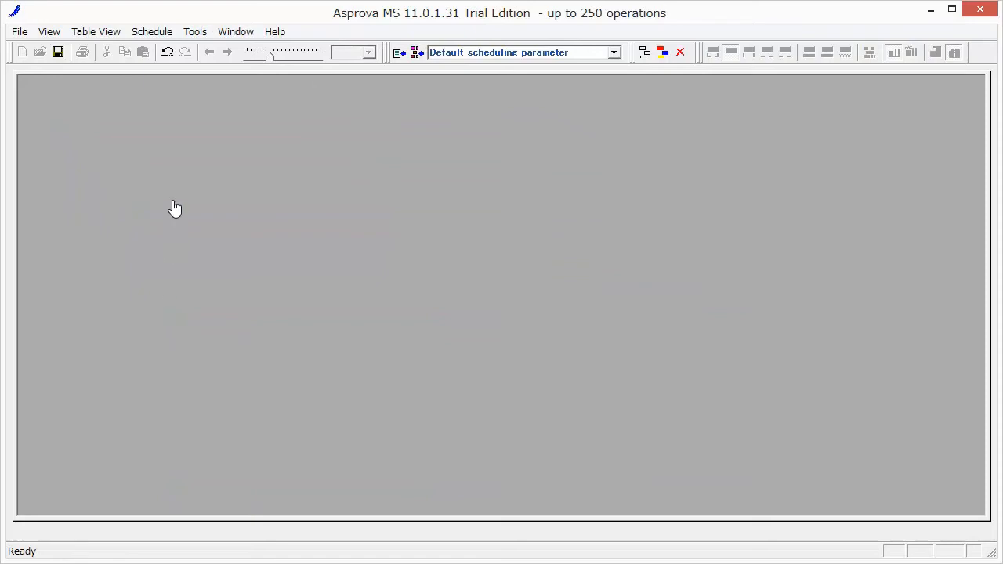
# Enter #2016/11/1 as the scheduling basis time in Project Settings and confirm.
pyautogui.click(152, 31)
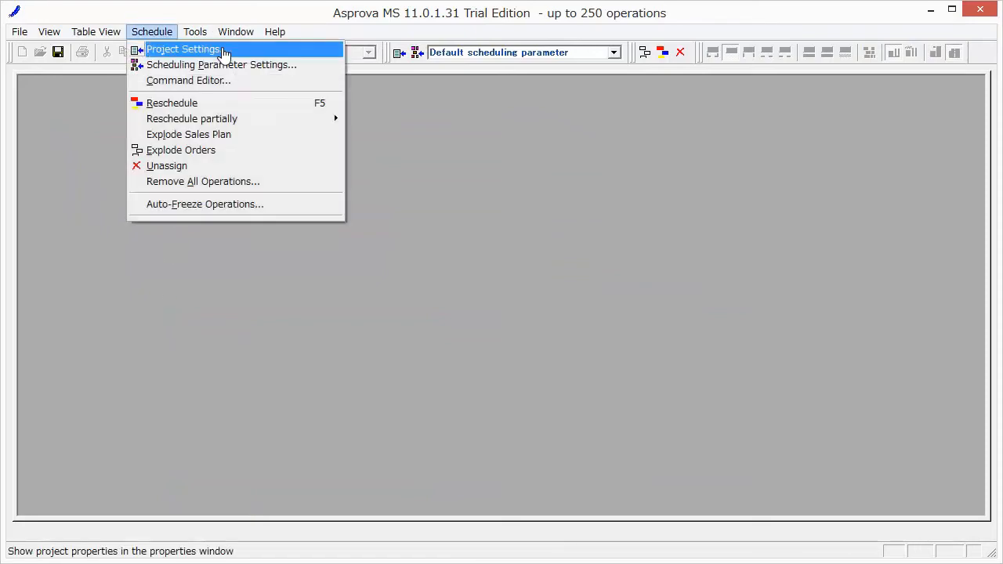
pyautogui.click(183, 50)
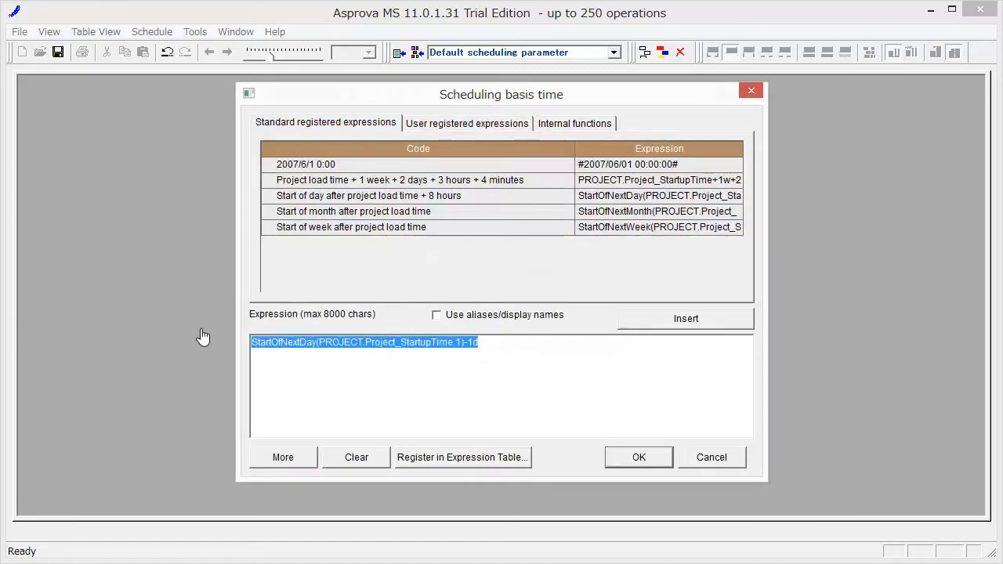
pyautogui.write('#2016/11/')
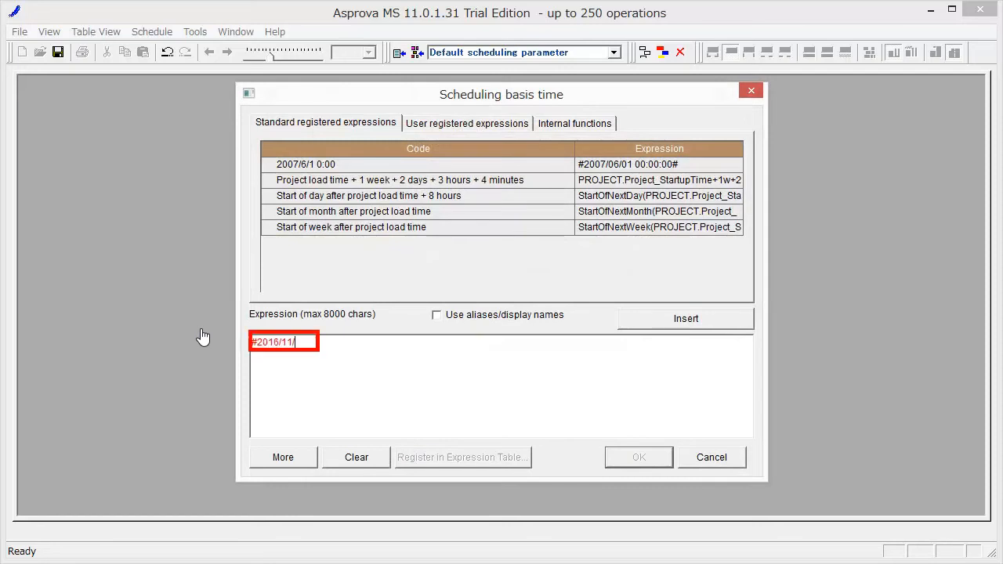
pyautogui.write('1')
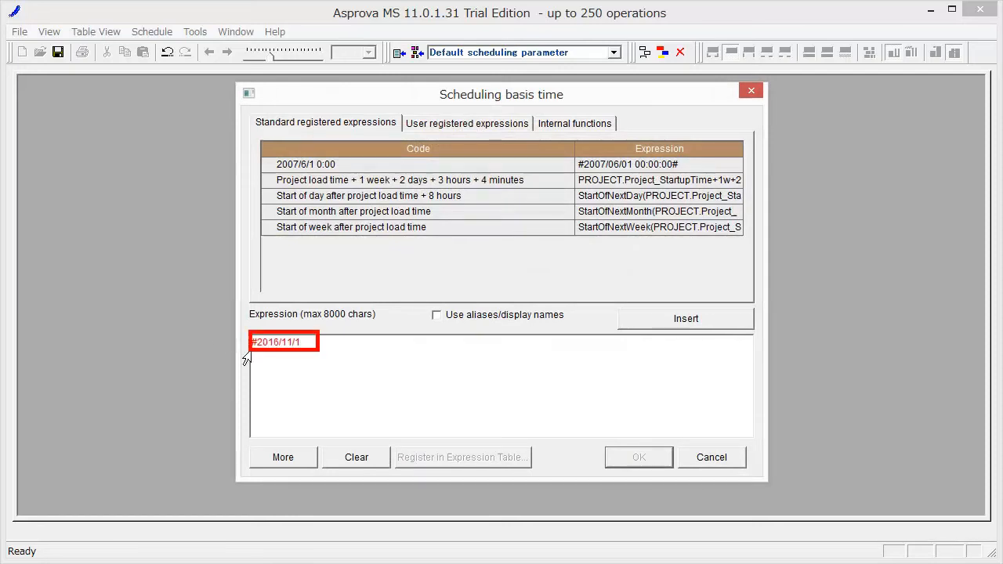
pyautogui.click(639, 457)
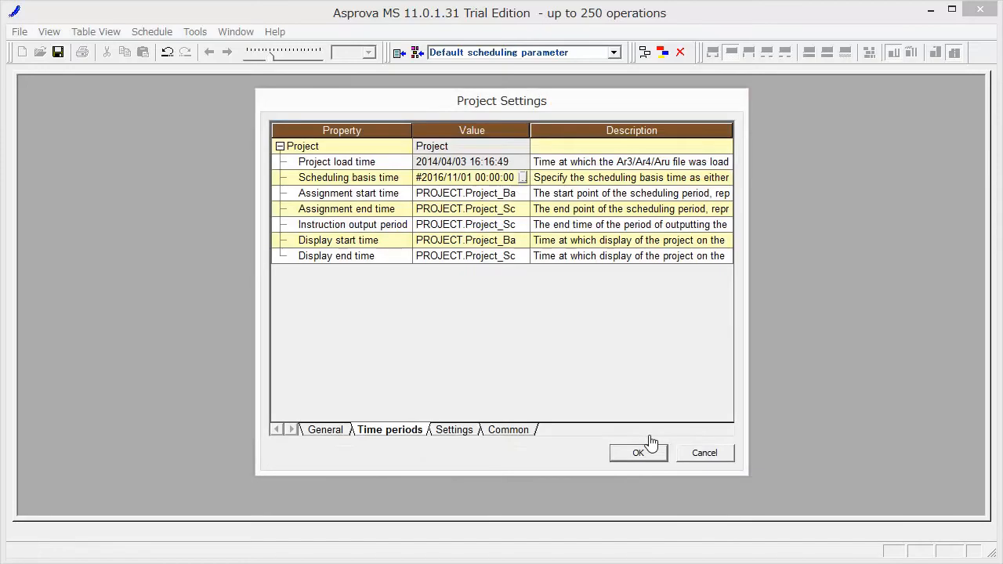
pyautogui.click(639, 453)
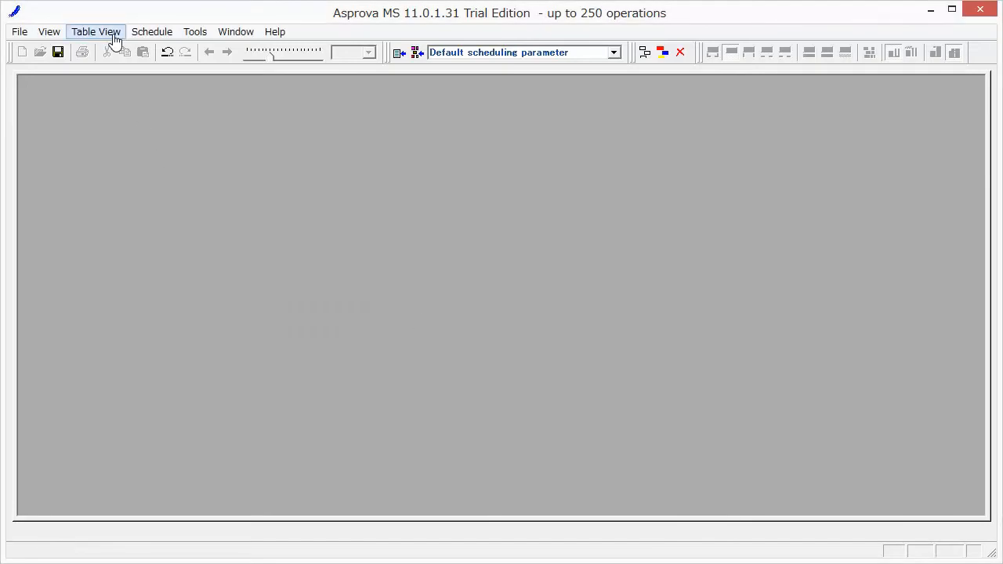
# Open the Integrated Master Editor and add master AX with one straight process.
pyautogui.click(96, 32)
pyautogui.write('1')
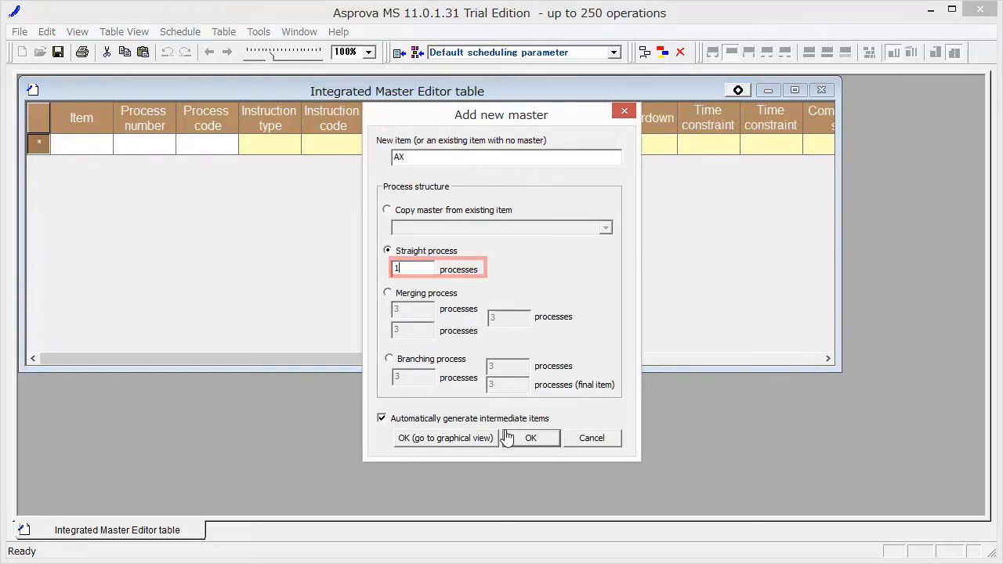
pyautogui.click(532, 438)
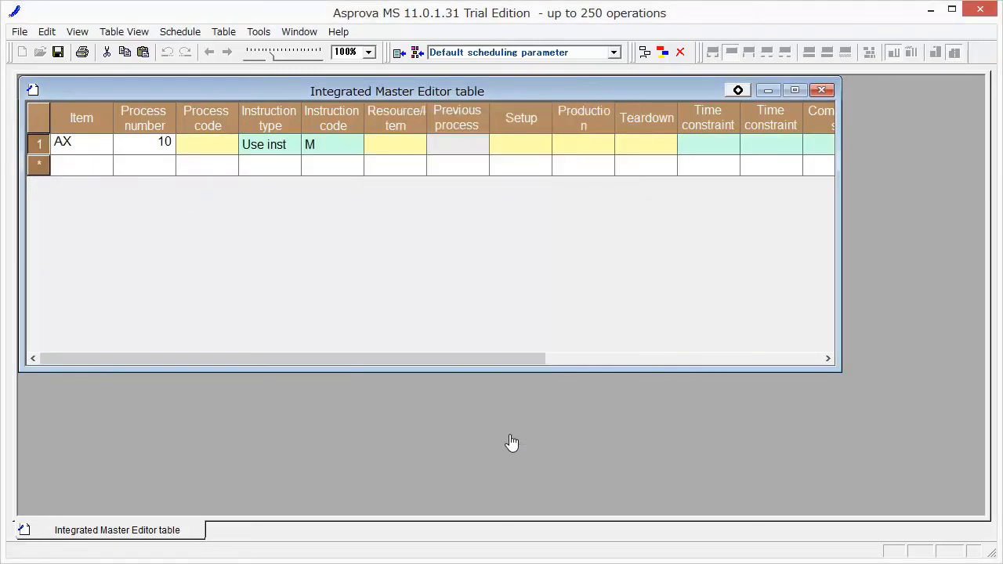
pyautogui.moveTo(508, 436)
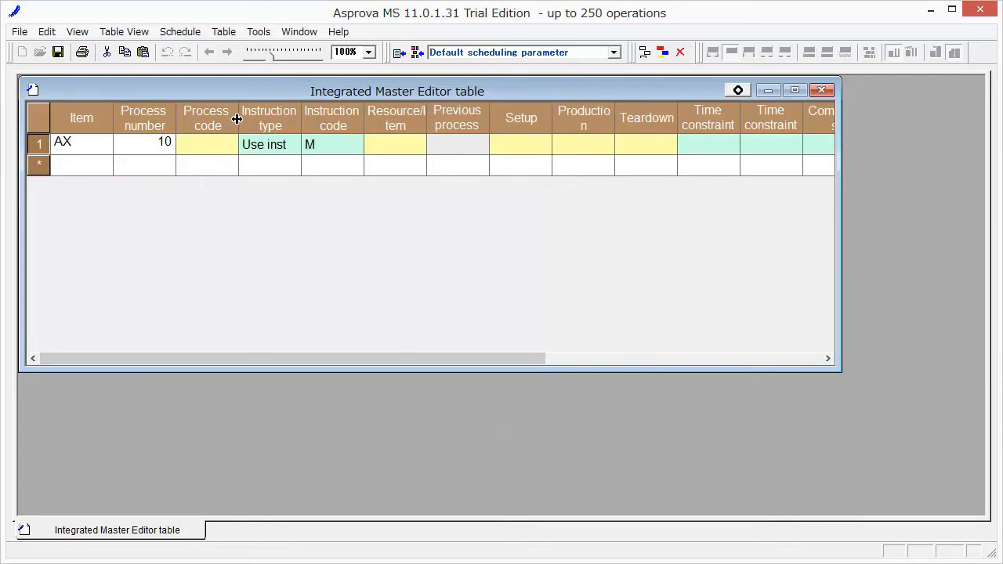
# Give AX's process 10 code Assembly, resource Assembly1 and production time 1mp.
pyautogui.click(227, 145)
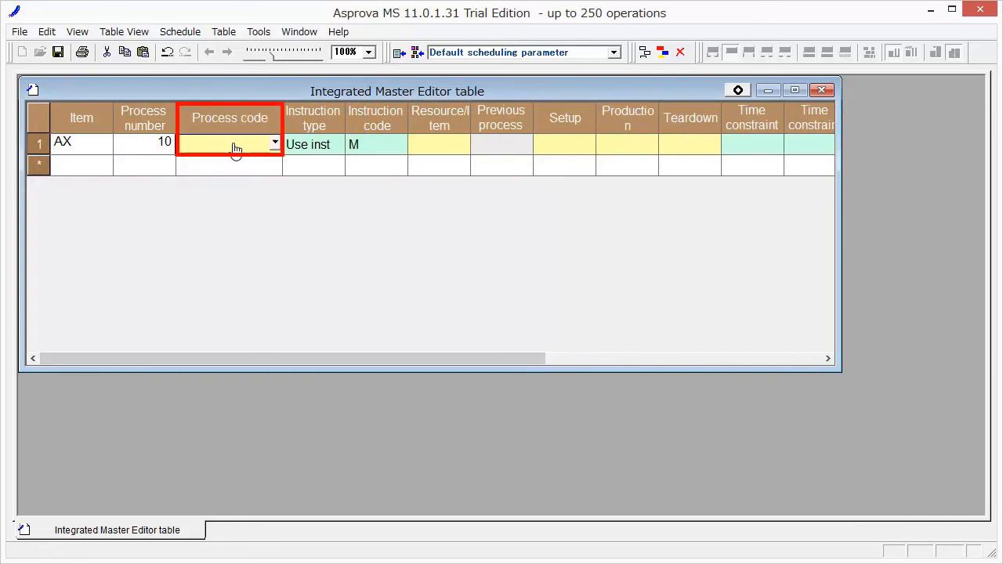
pyautogui.write('Assembly')
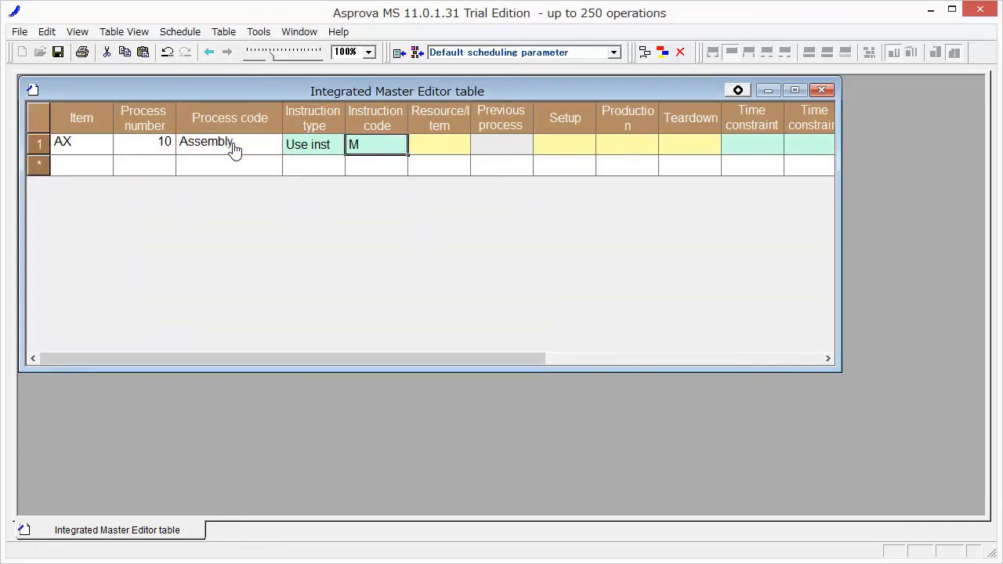
pyautogui.click(439, 144)
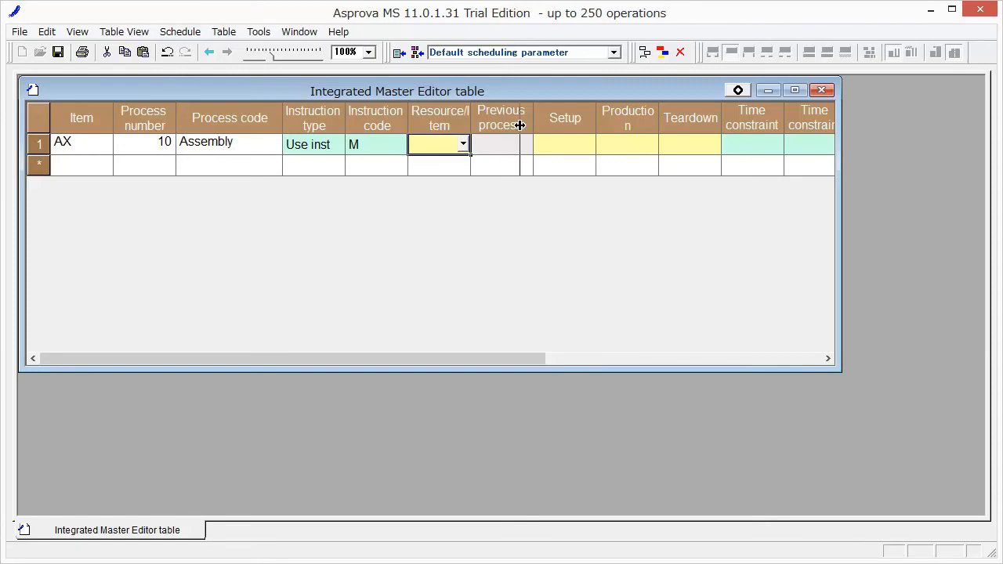
pyautogui.write('Assembly')
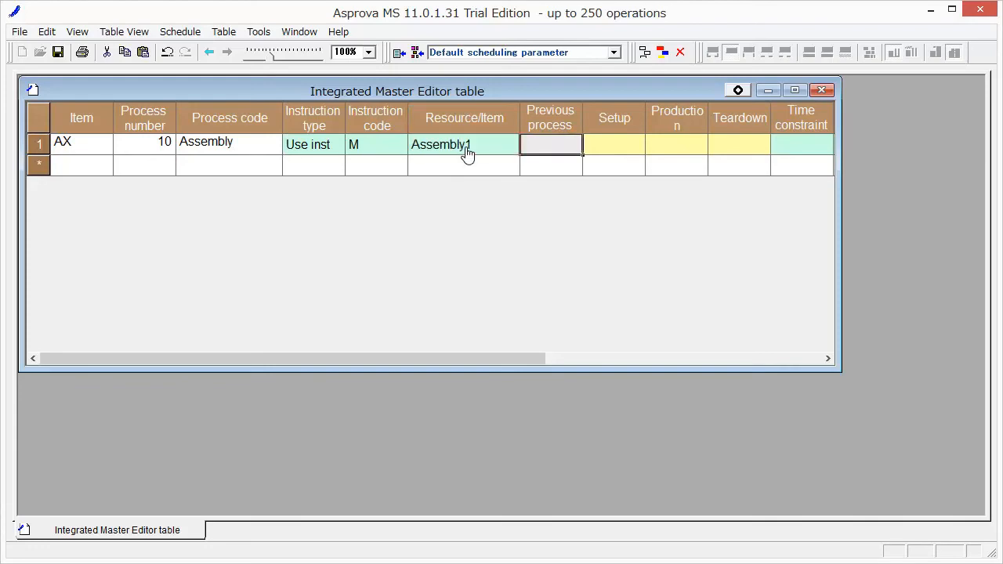
pyautogui.write('1mp')
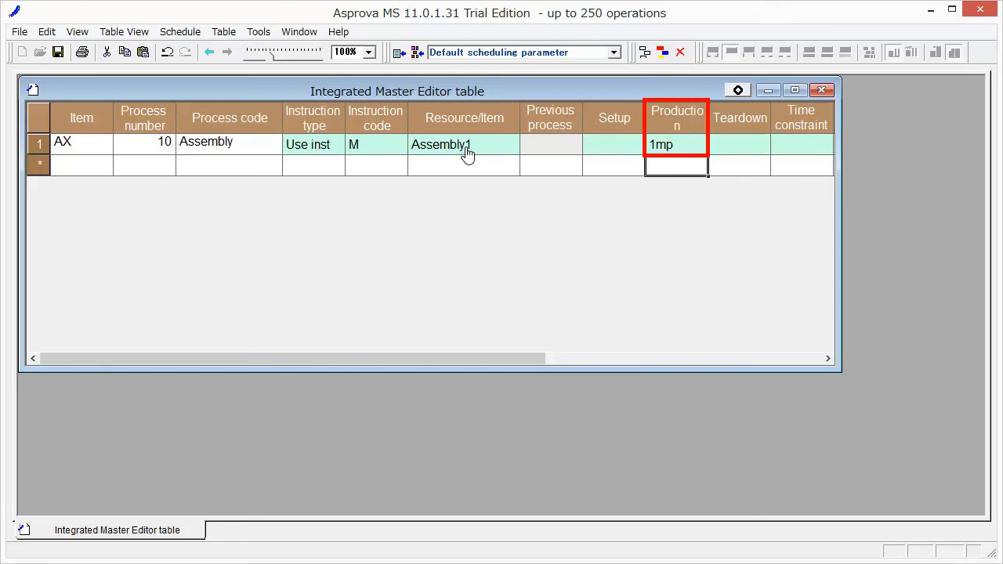
pyautogui.moveTo(637, 142)
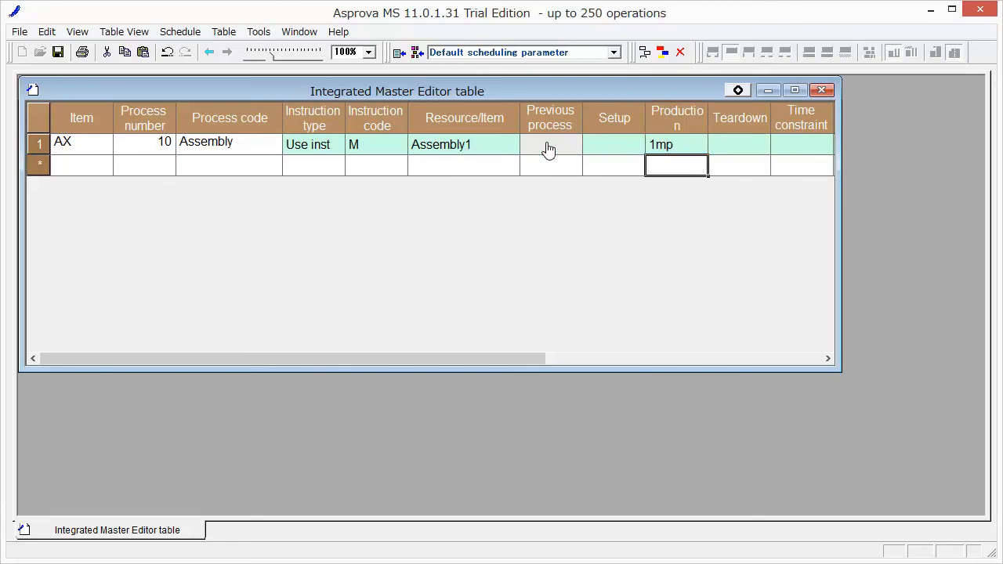
pyautogui.moveTo(179, 32)
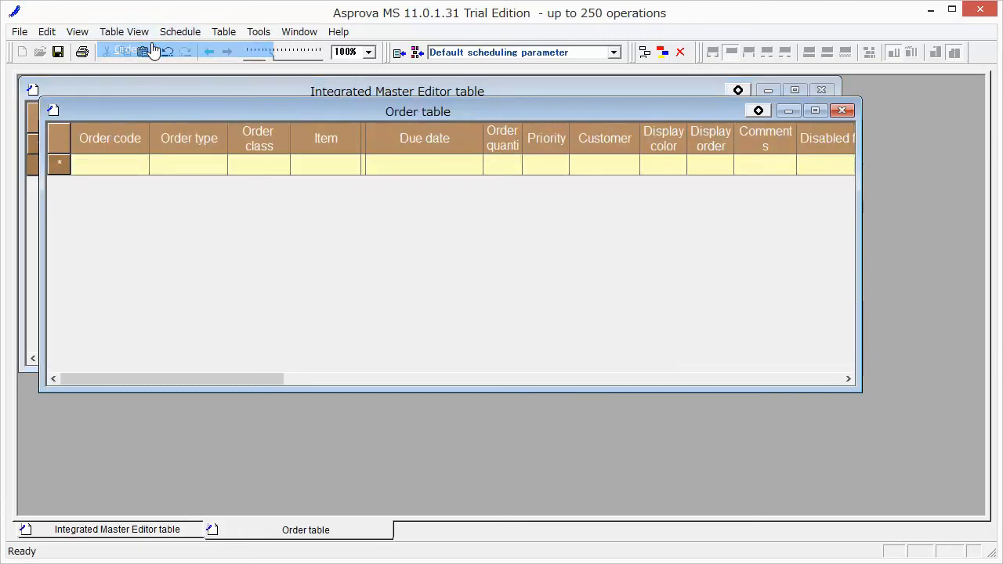
# Add AX order 1 (qty 300, priority 90, color 1) and order 2 (qty 600, priority 91, color 2).
pyautogui.write('1')
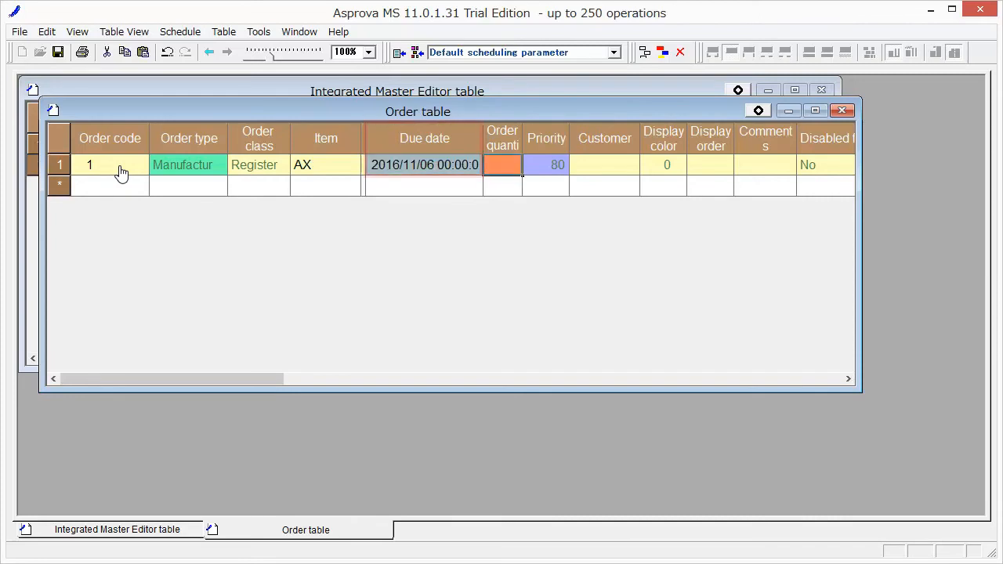
pyautogui.write('300')
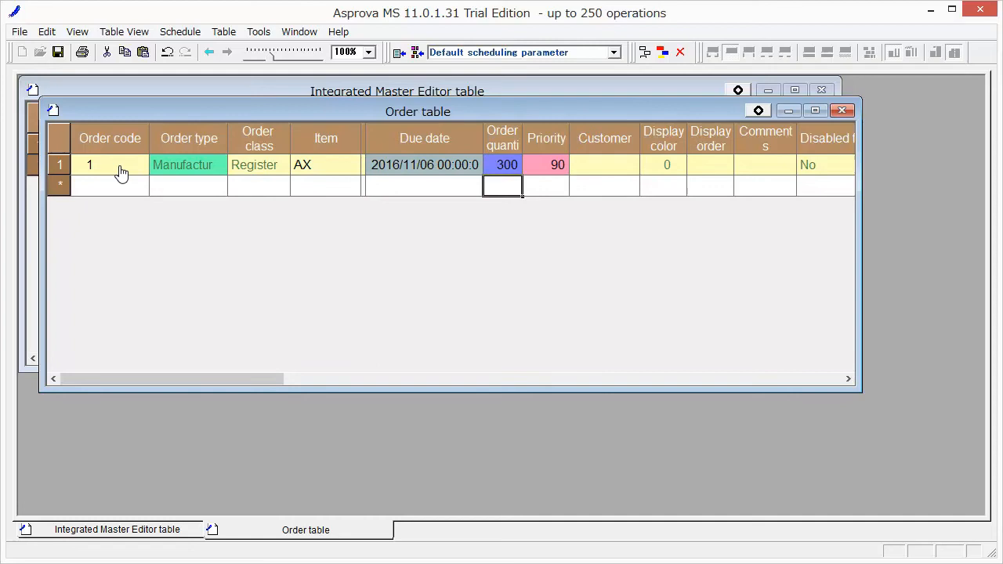
pyautogui.write('2')
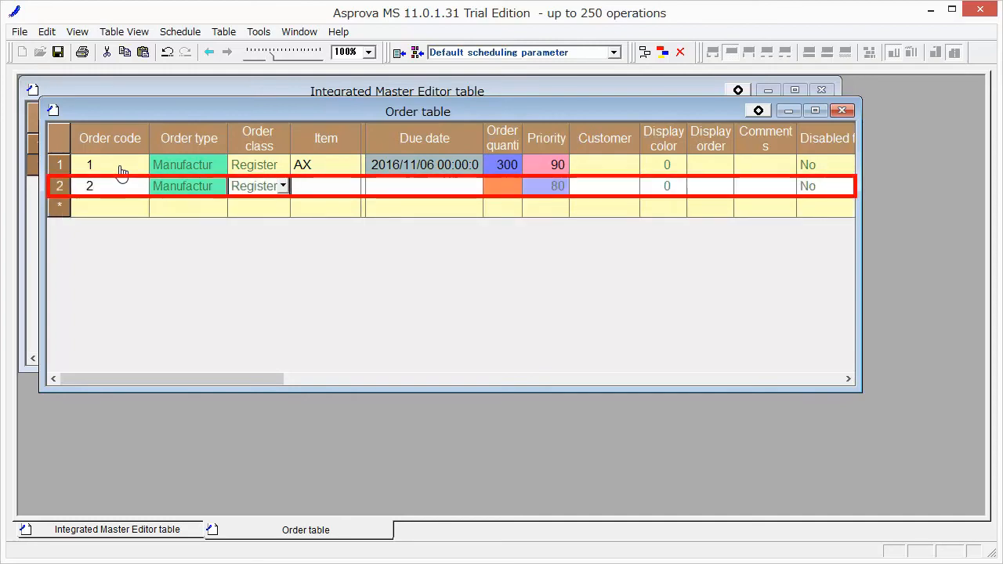
pyautogui.click(325, 185)
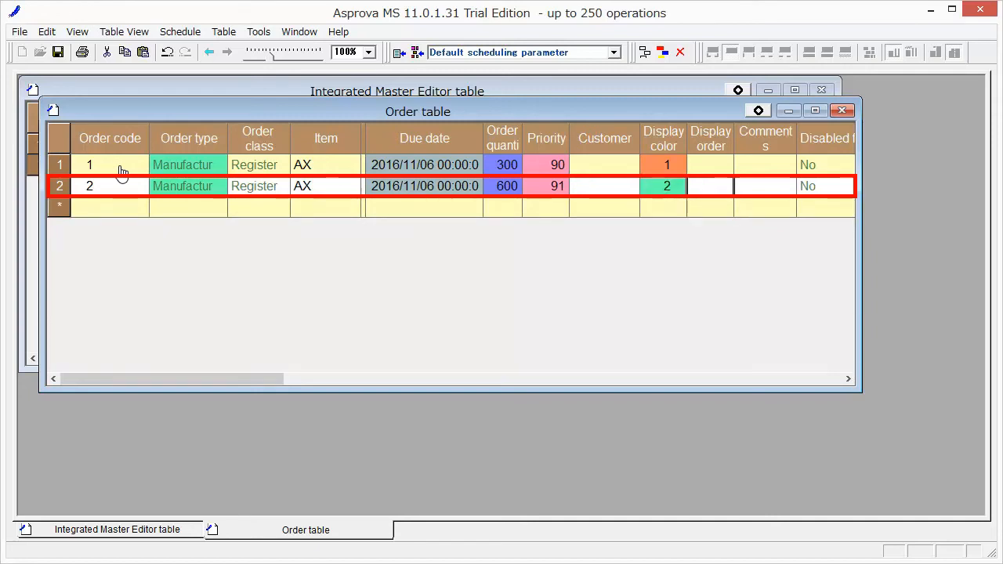
pyautogui.click(710, 186)
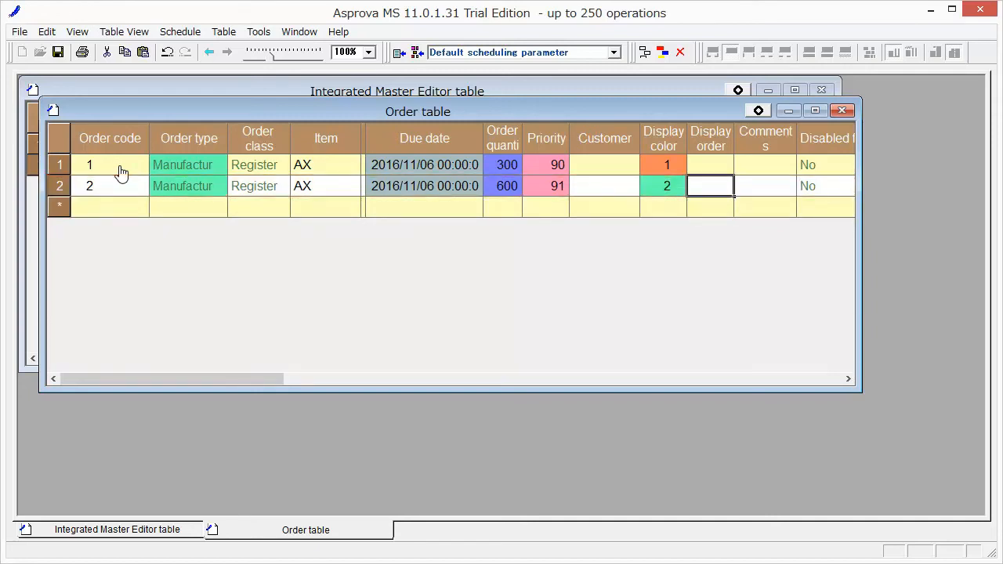
pyautogui.moveTo(200, 126)
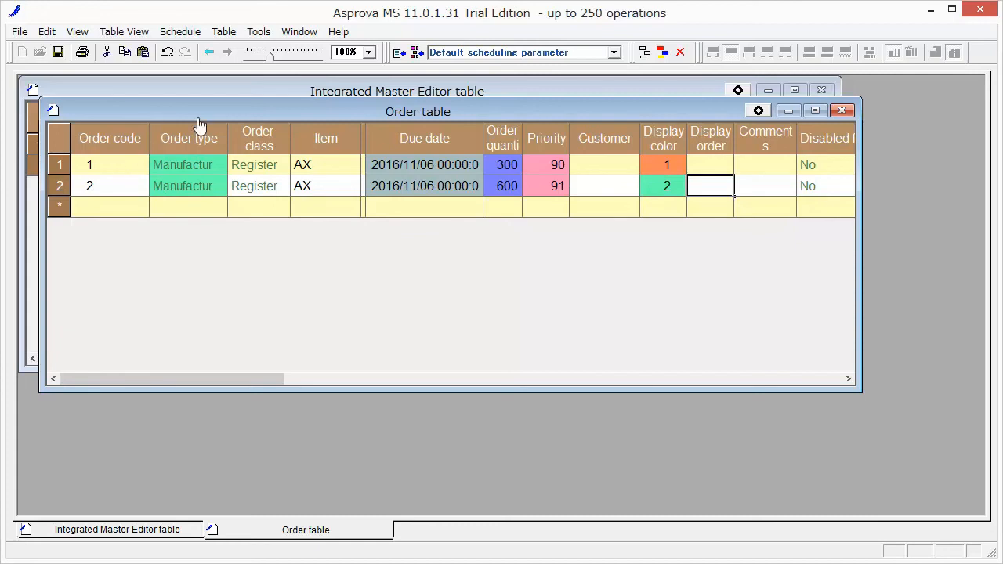
# Dock the Order table and the Integrated Master Editor table together on the right.
pyautogui.click(758, 110)
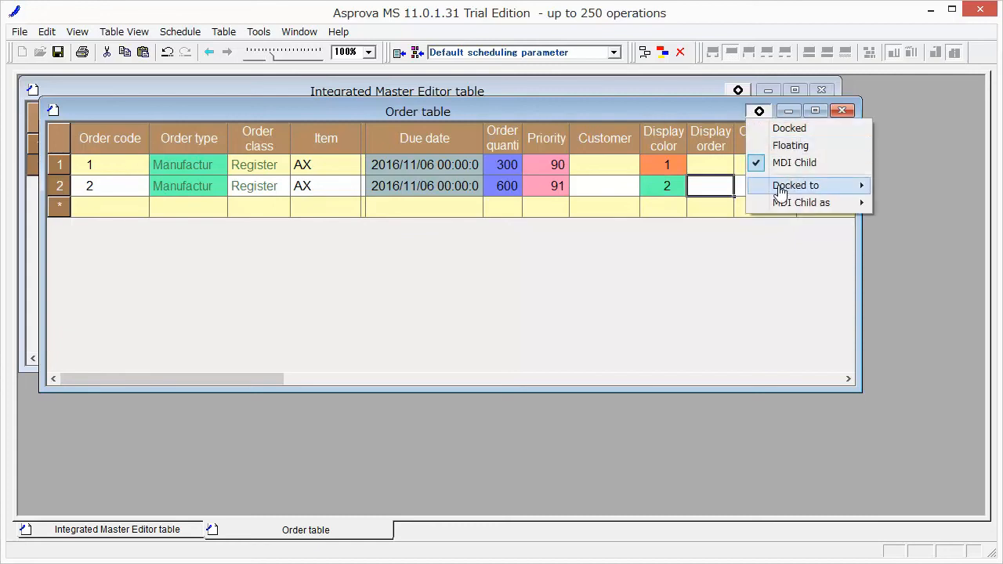
pyautogui.moveTo(795, 185)
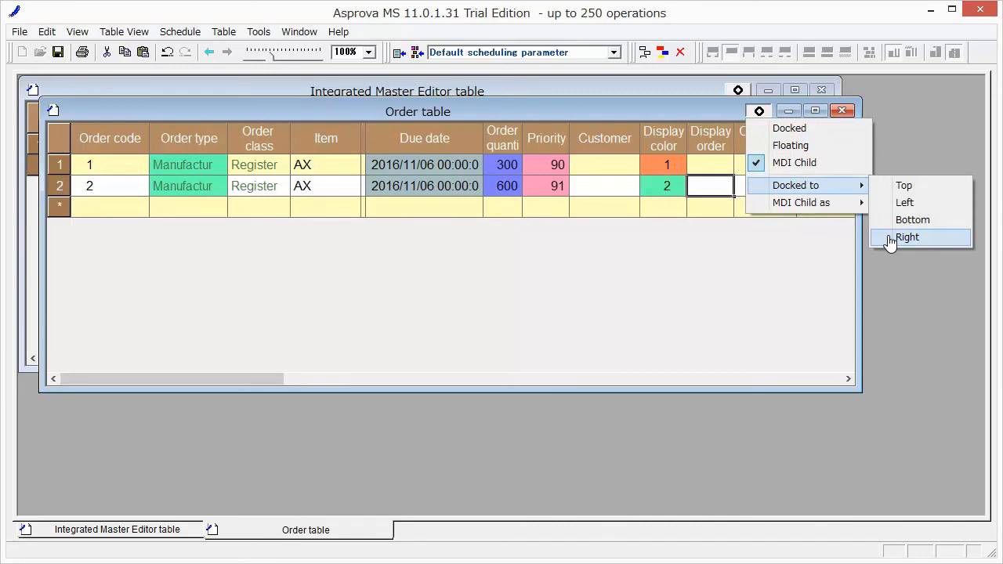
pyautogui.click(907, 236)
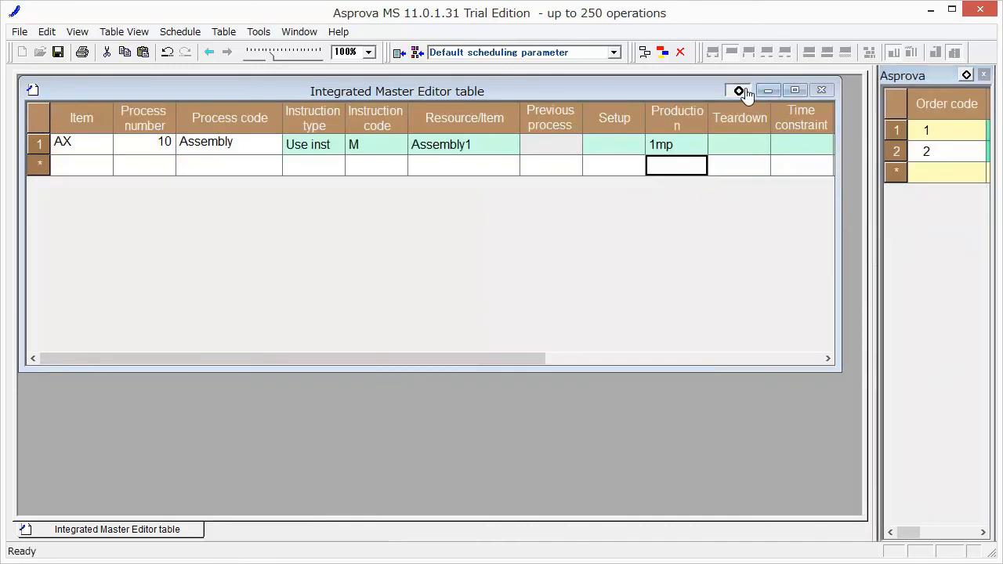
pyautogui.click(738, 90)
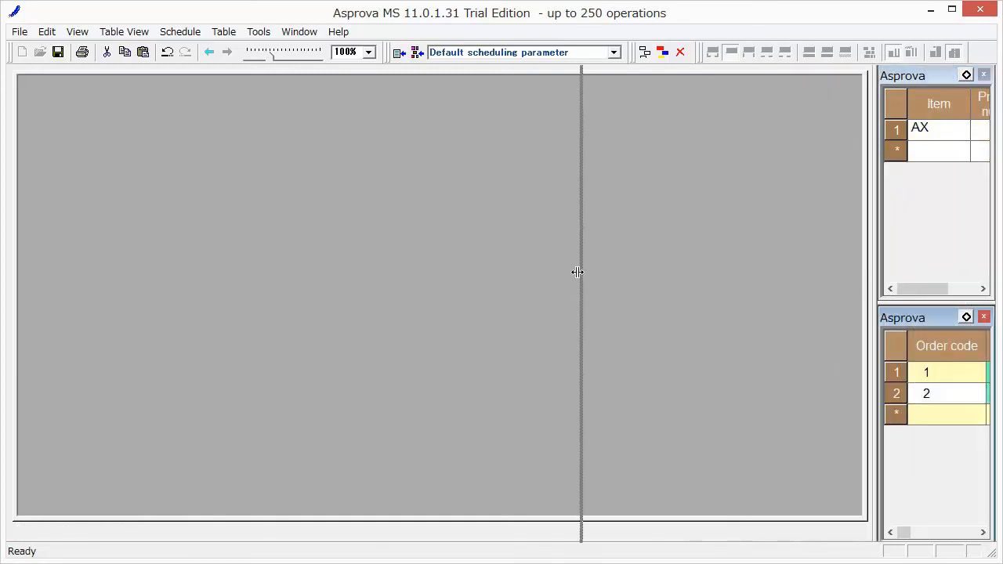
pyautogui.click(299, 31)
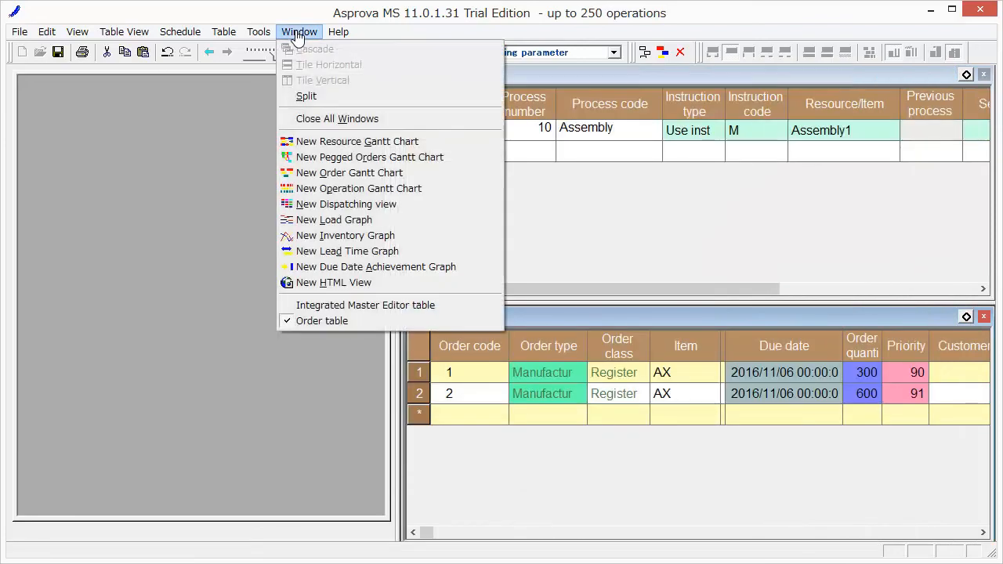
# Open a Resource Gantt chart for Assembly1 and scroll it to the 10/31–11/3 dates.
pyautogui.click(358, 141)
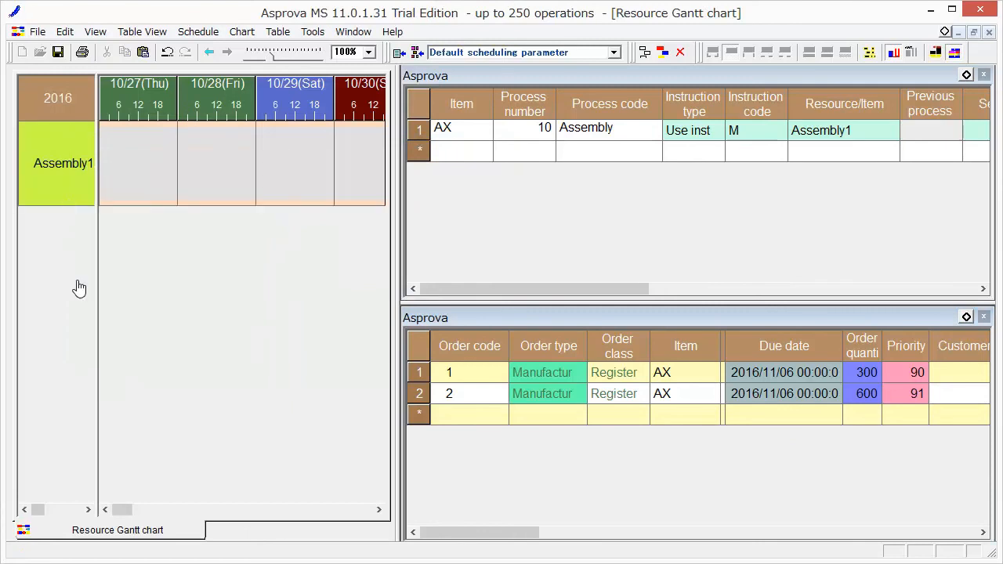
pyautogui.click(146, 509)
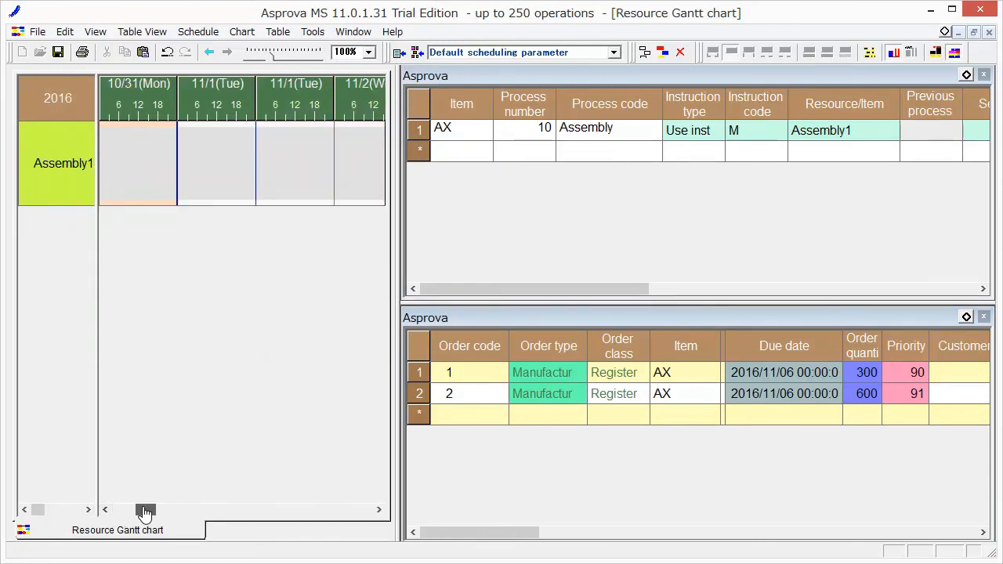
pyautogui.click(148, 509)
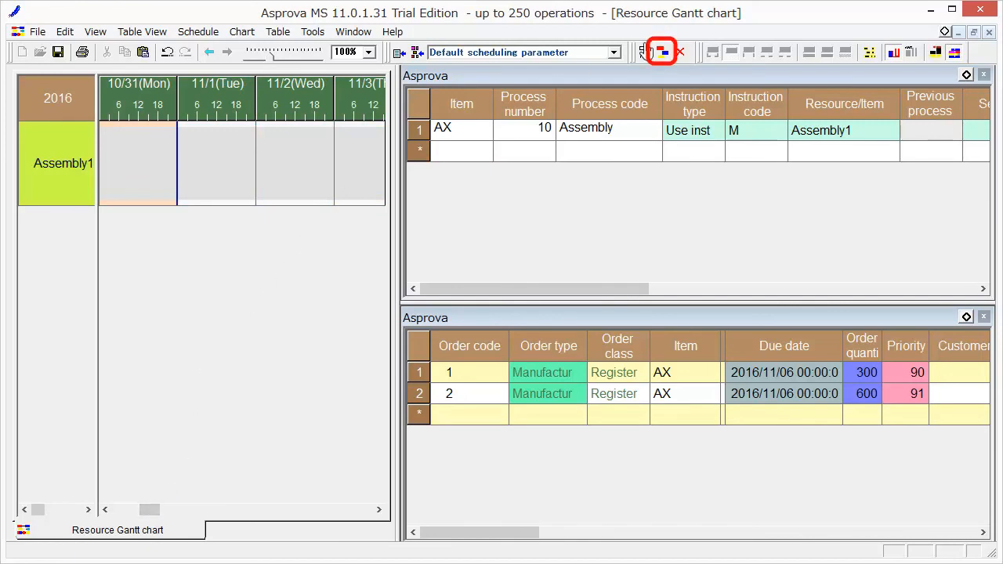
# Reschedule to place orders 1 and 2 on Assembly1 on 11/1, then check AX's 1mp production time.
pyautogui.click(659, 52)
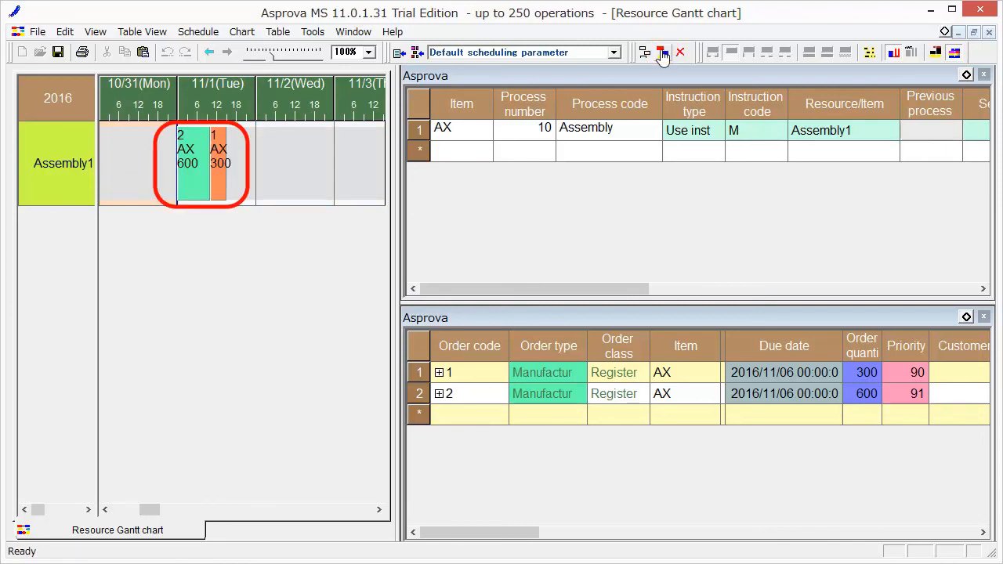
pyautogui.moveTo(194, 180)
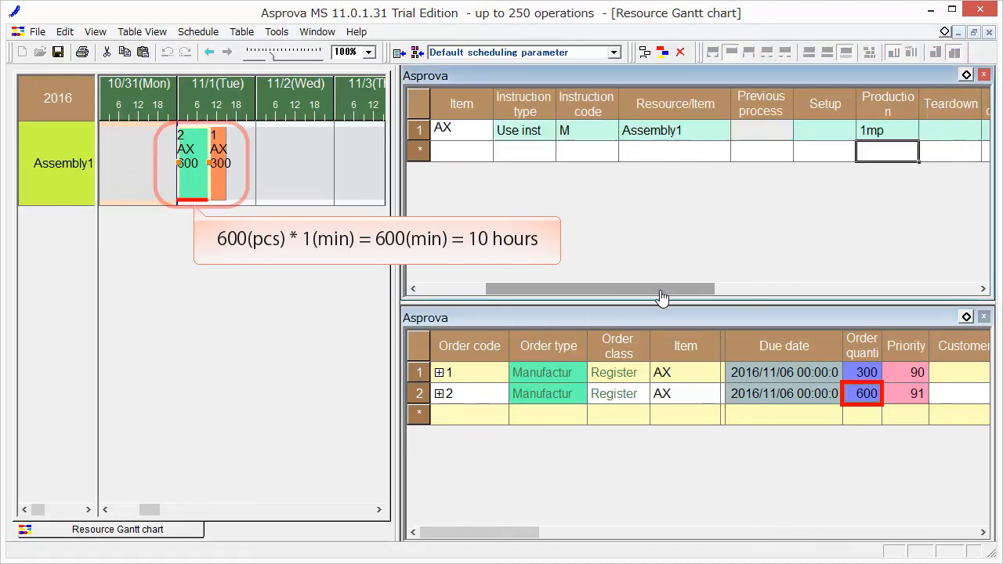
pyautogui.click(888, 130)
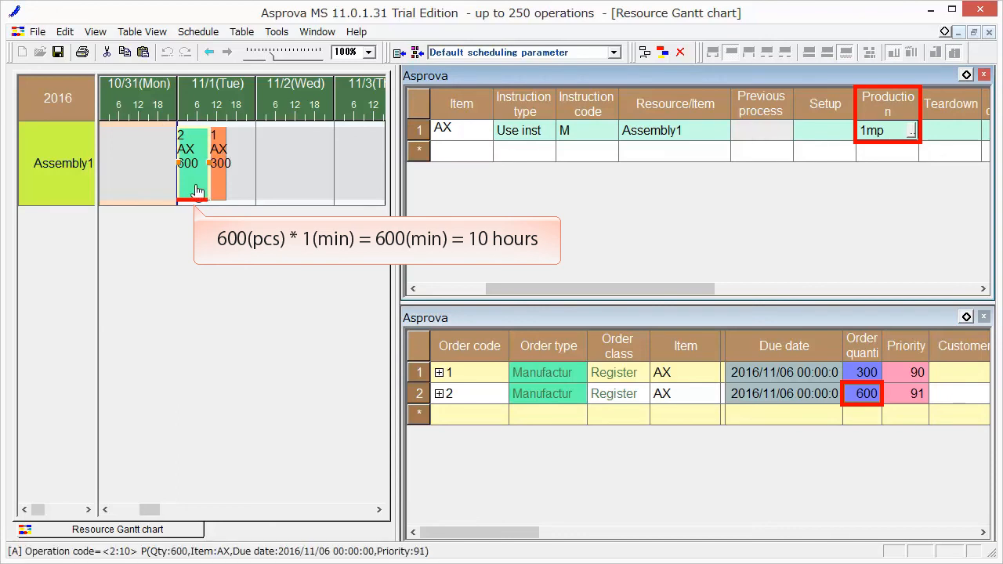
pyautogui.moveTo(196, 191)
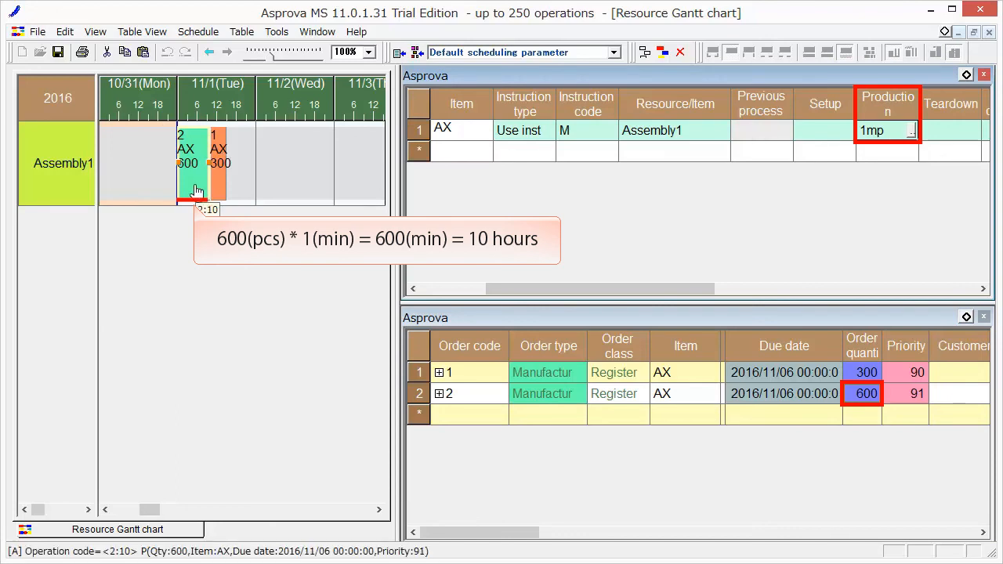